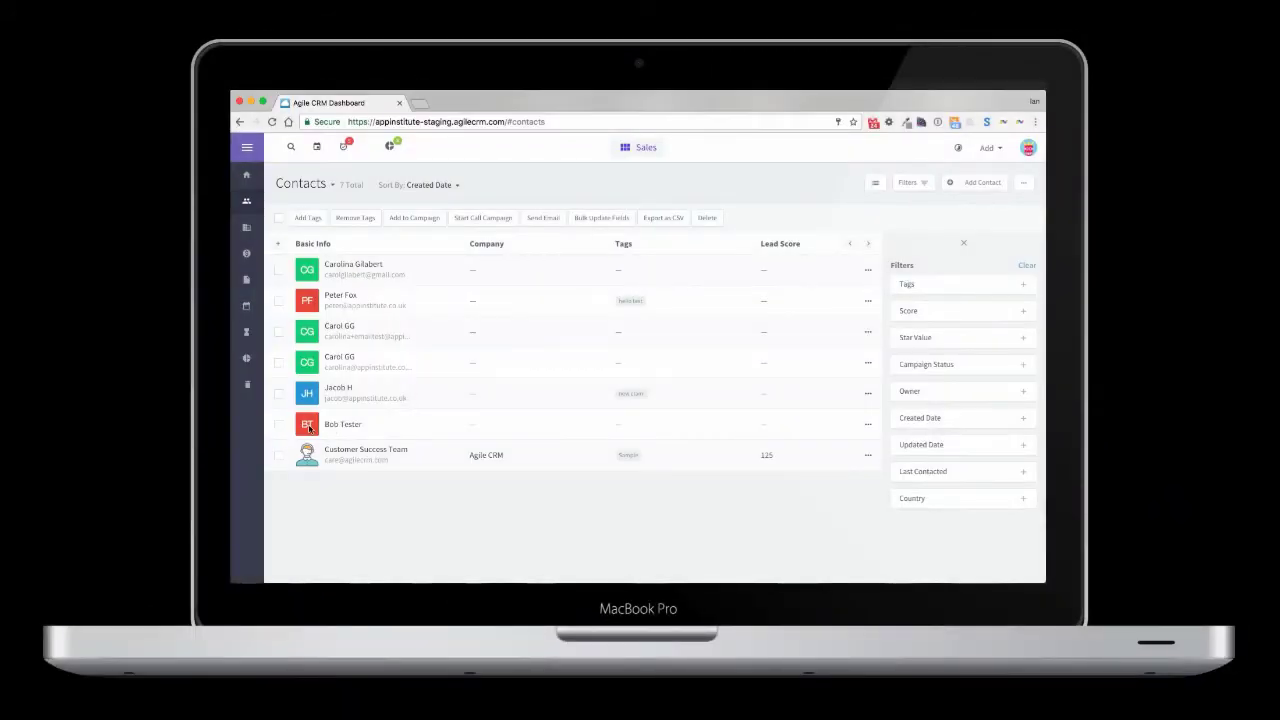
Step: Open the customer's contact record from the Agile CRM contacts list
{"action": "left_click", "coordinate": [342, 424]}
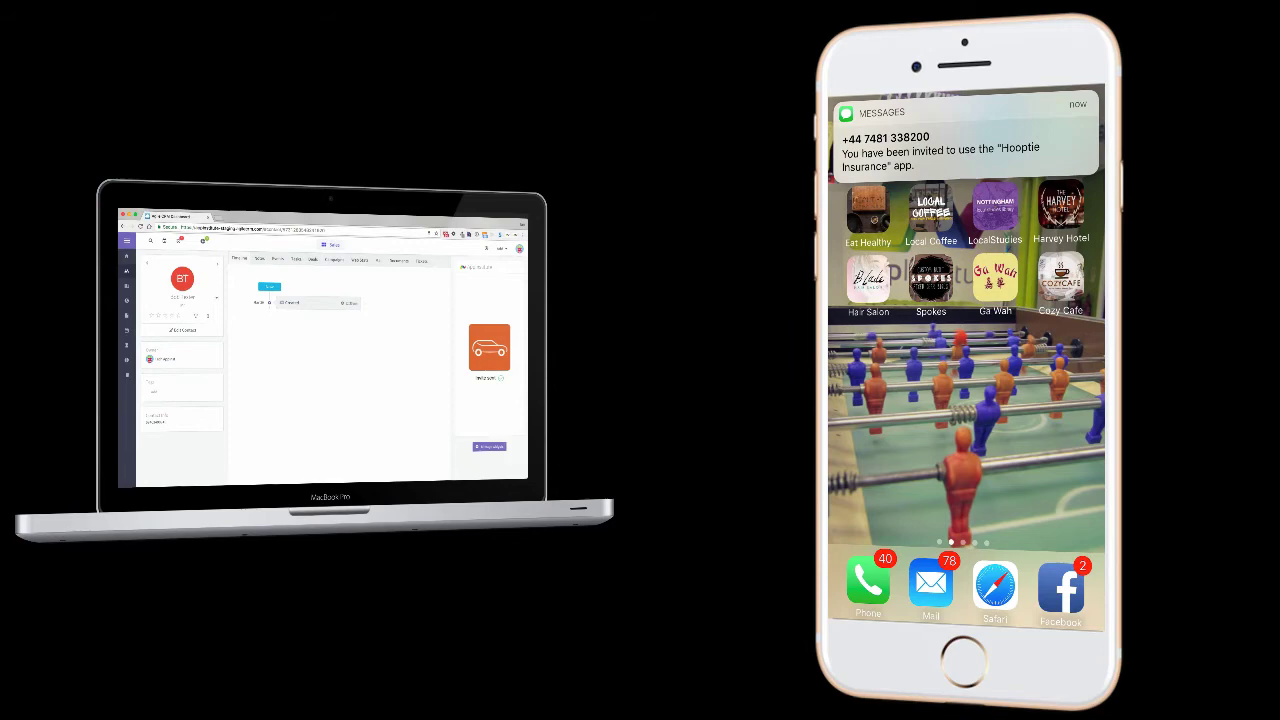
Step: Launch Hooptie from the invite SMS, allow notifications and pass the welcome and Find a Garage intros
{"action": "left_click", "coordinate": [964, 144]}
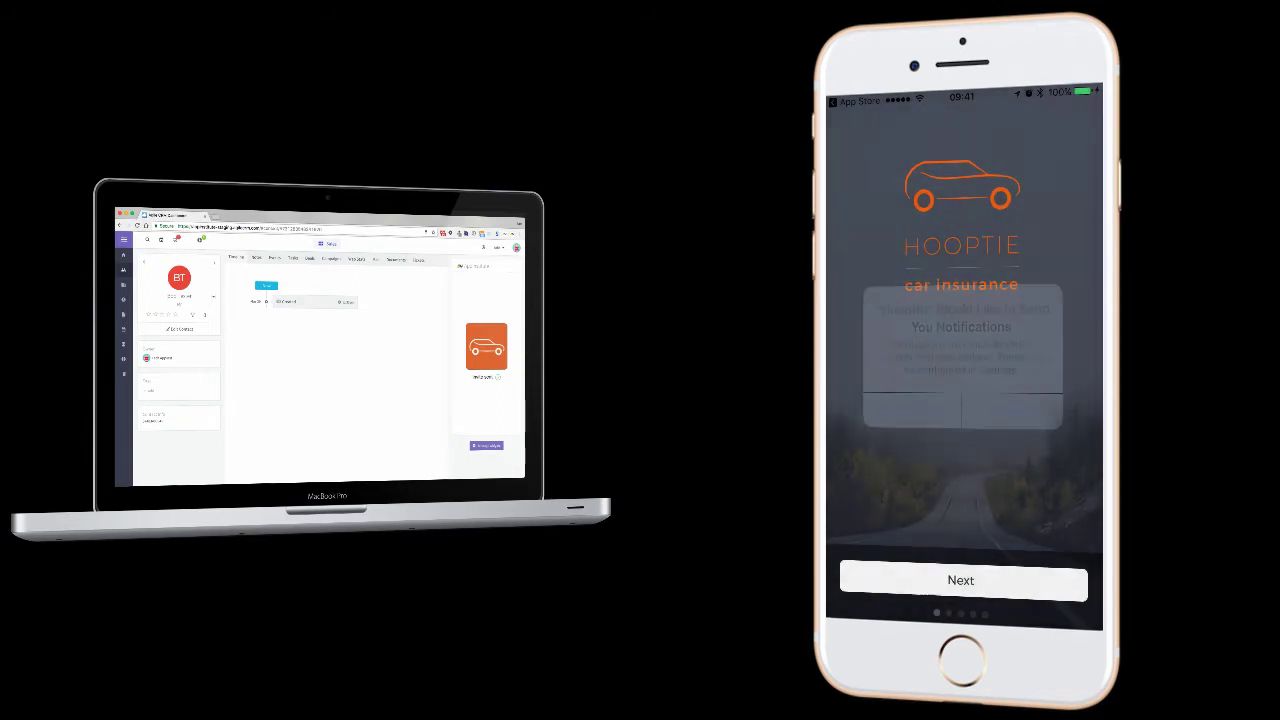
{"action": "left_click", "coordinate": [1020, 408]}
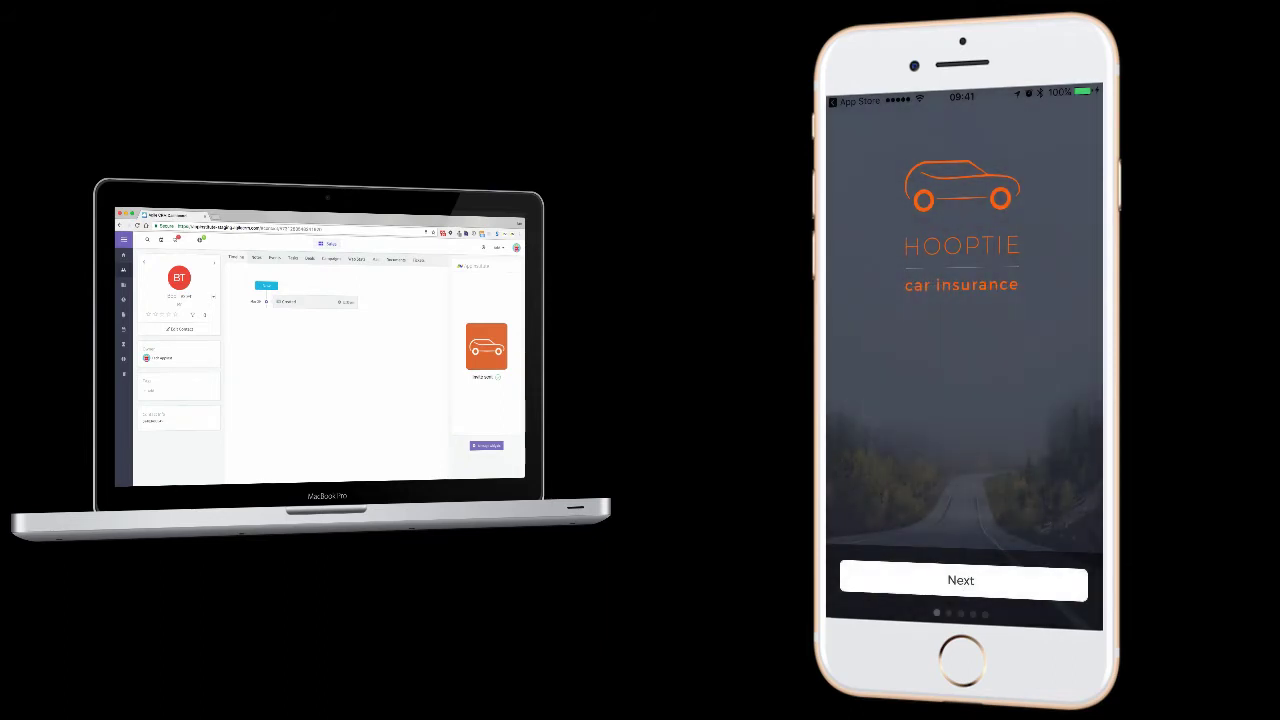
{"action": "left_click", "coordinate": [960, 580]}
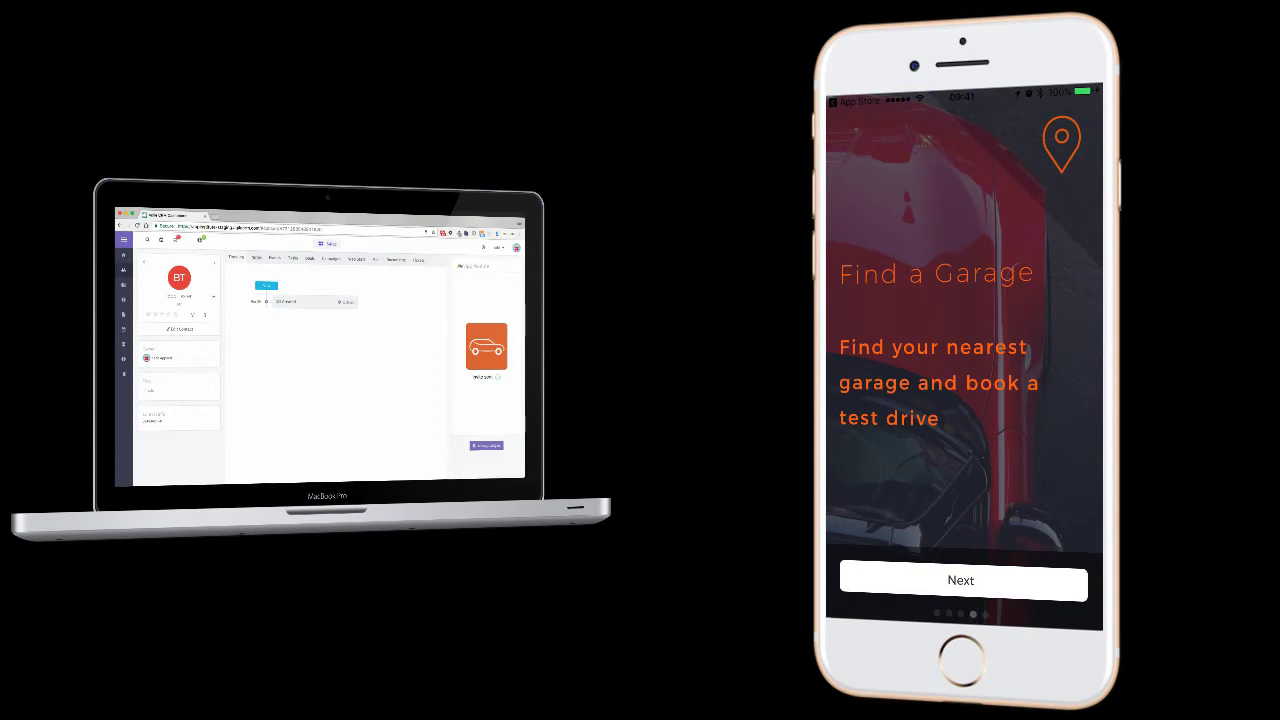
{"action": "left_click", "coordinate": [960, 580]}
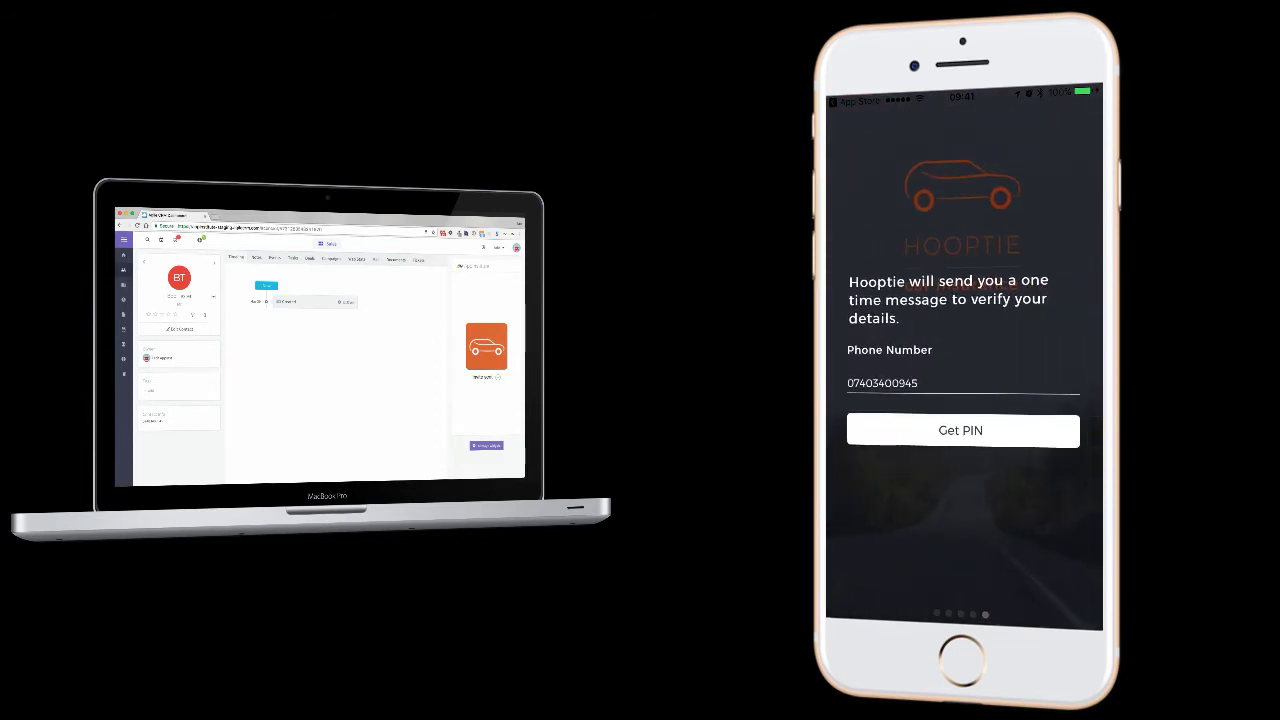
Step: Request a PIN for the phone number and verify it to reach the home screen
{"action": "left_click", "coordinate": [960, 430]}
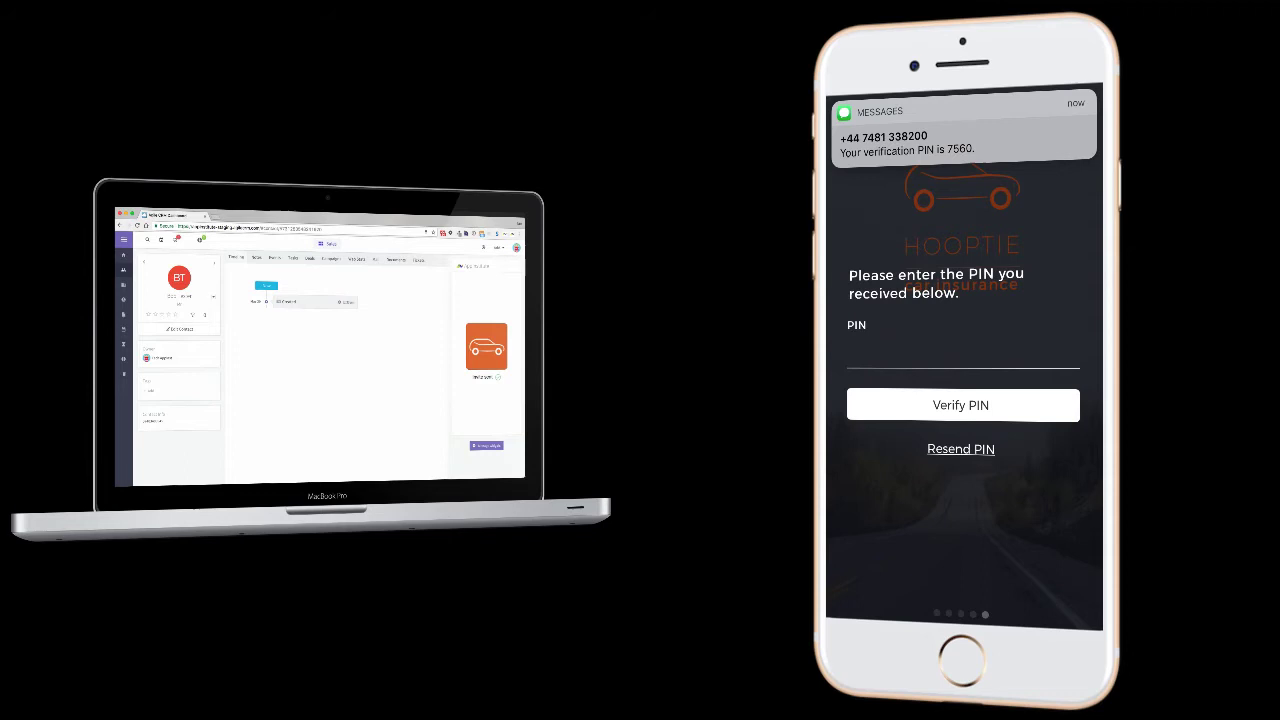
{"action": "left_click", "coordinate": [960, 370]}
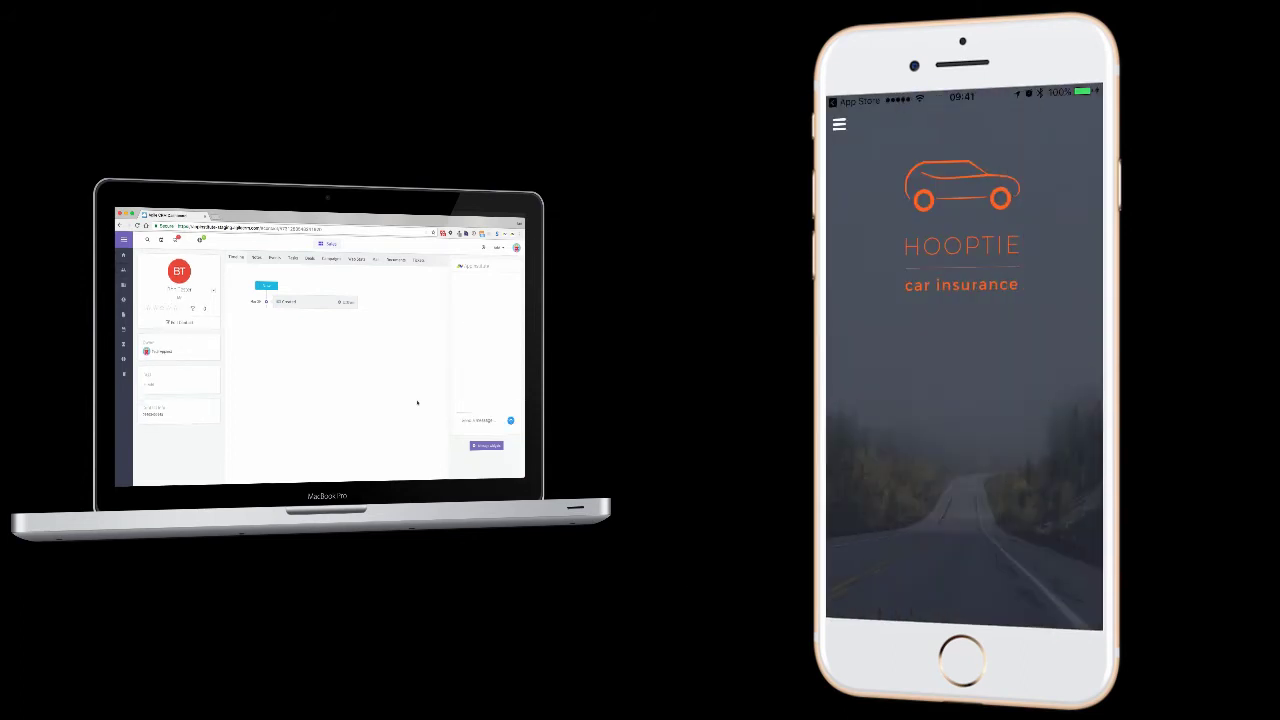
Step: Send "Hi, have you received my claim?" in the Claim Check chat from the app menu
{"action": "left_click", "coordinate": [840, 124]}
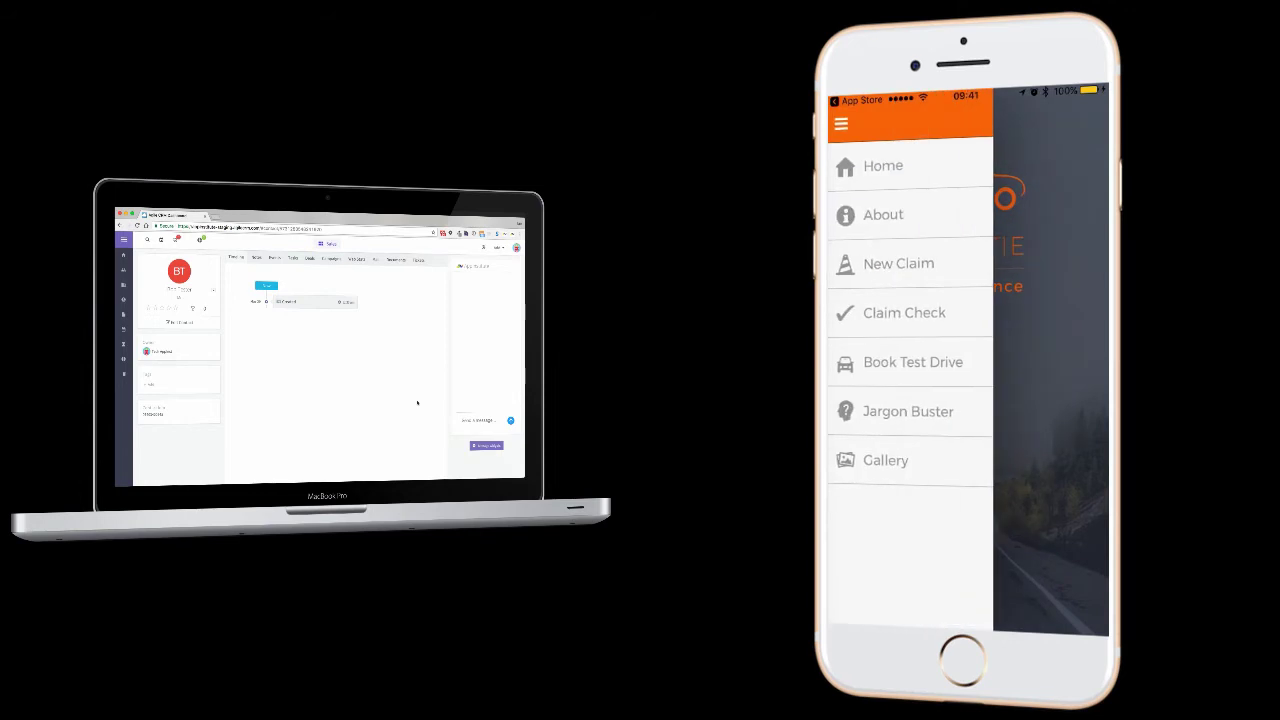
{"action": "left_click", "coordinate": [904, 312]}
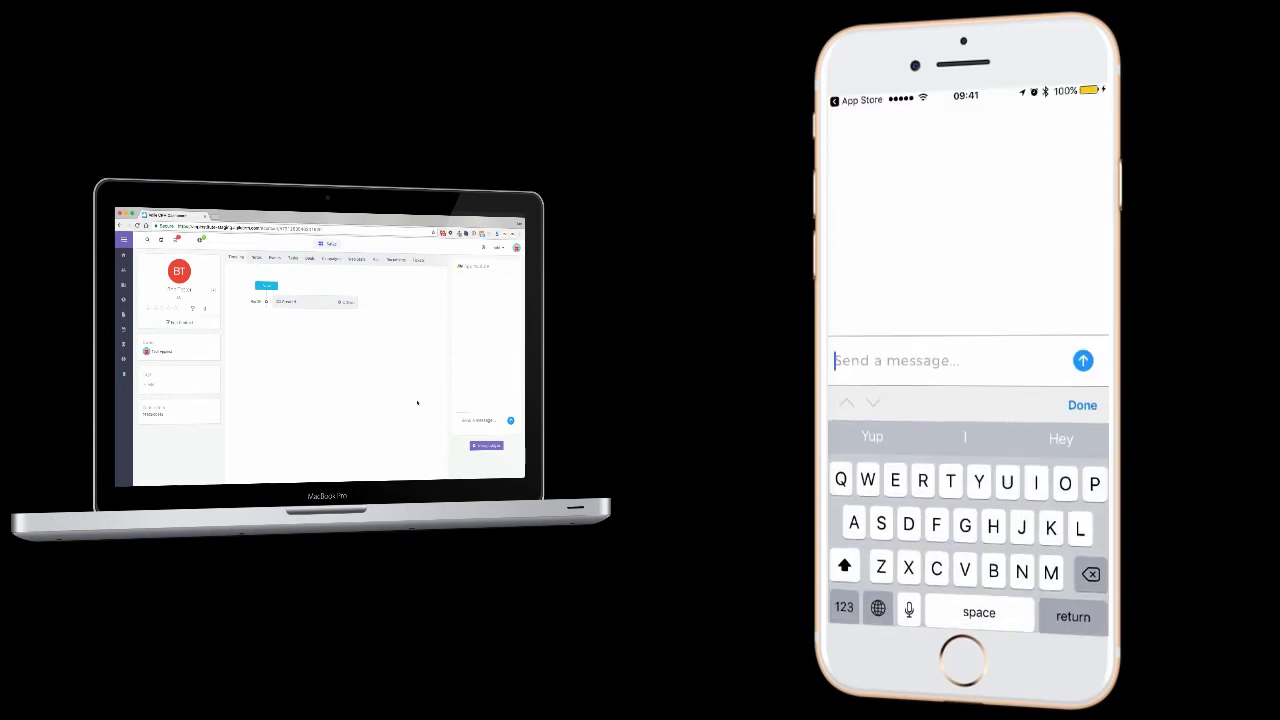
{"action": "type", "text": "Hi, have you received my"}
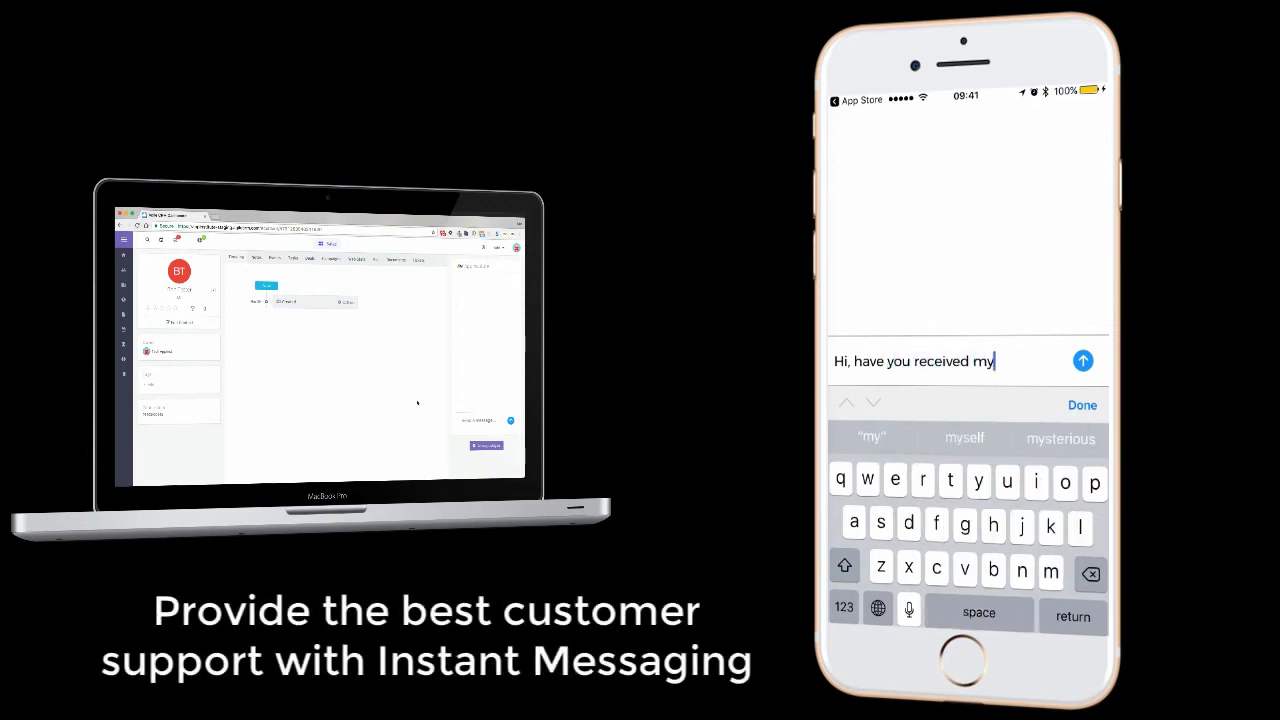
{"action": "type", "text": "clai"}
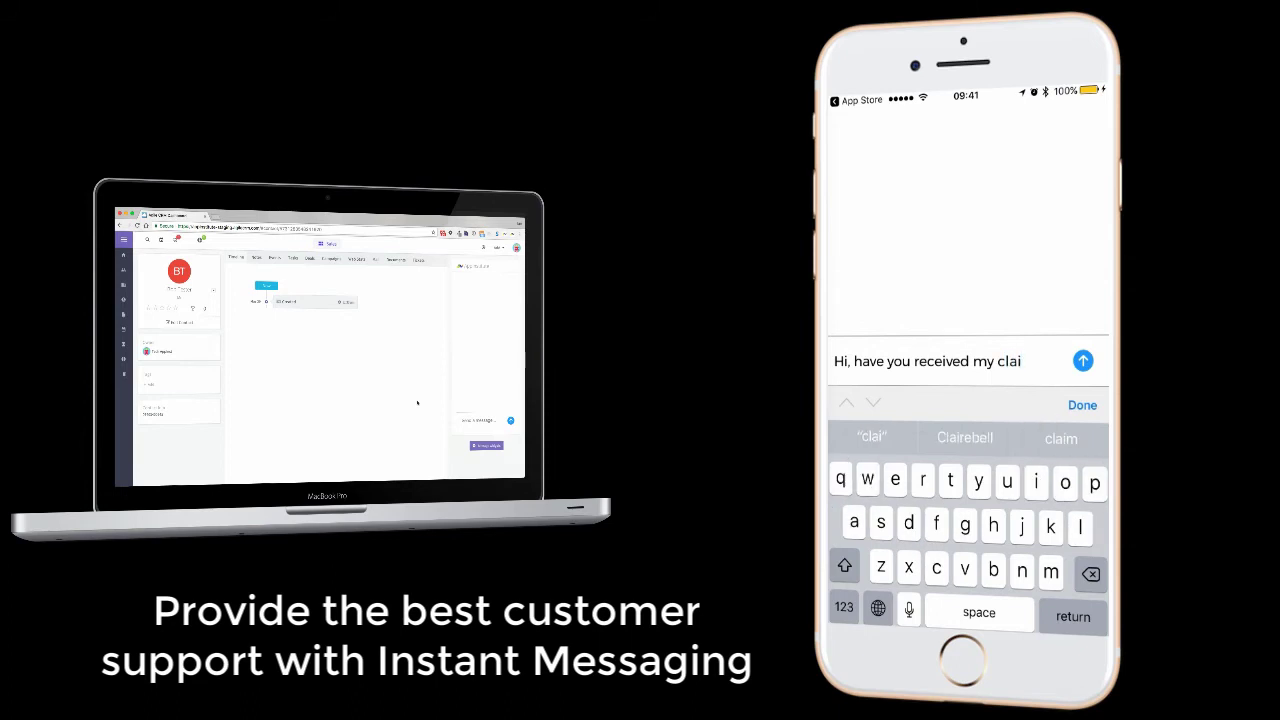
{"action": "left_click", "coordinate": [1084, 360]}
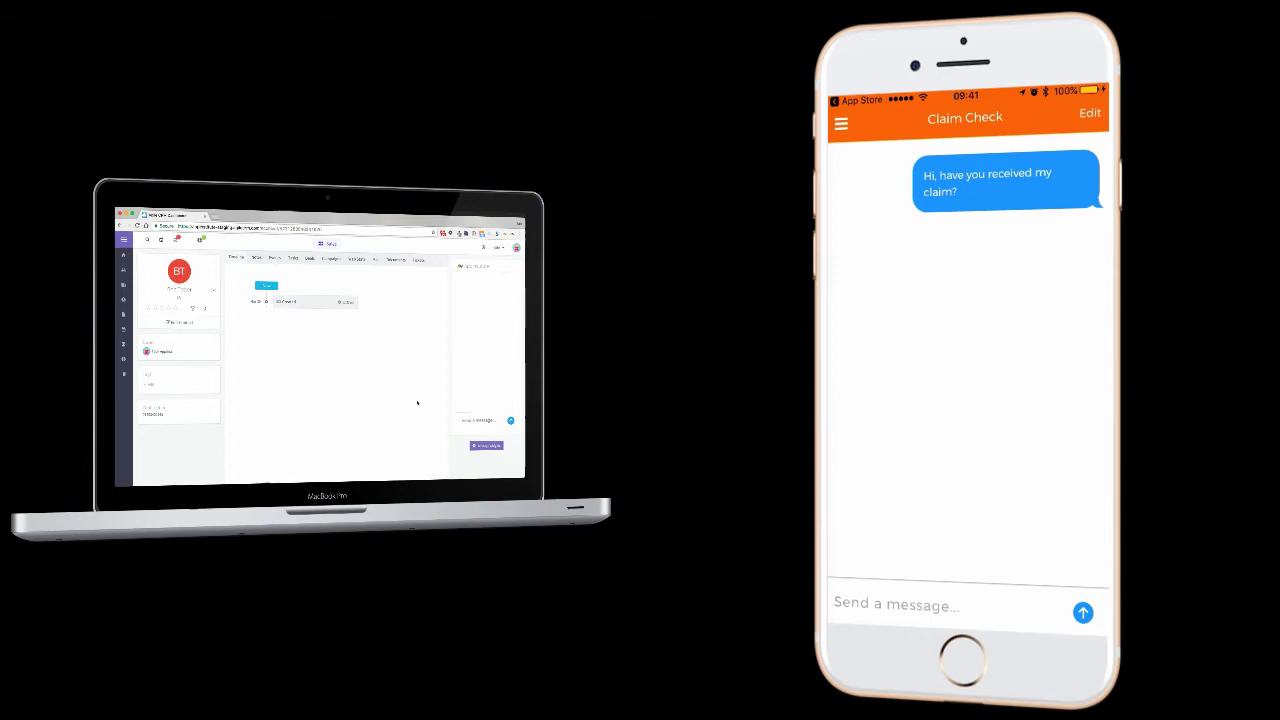
{"action": "left_click", "coordinate": [840, 124]}
{"action": "type", "text": "Hi"}
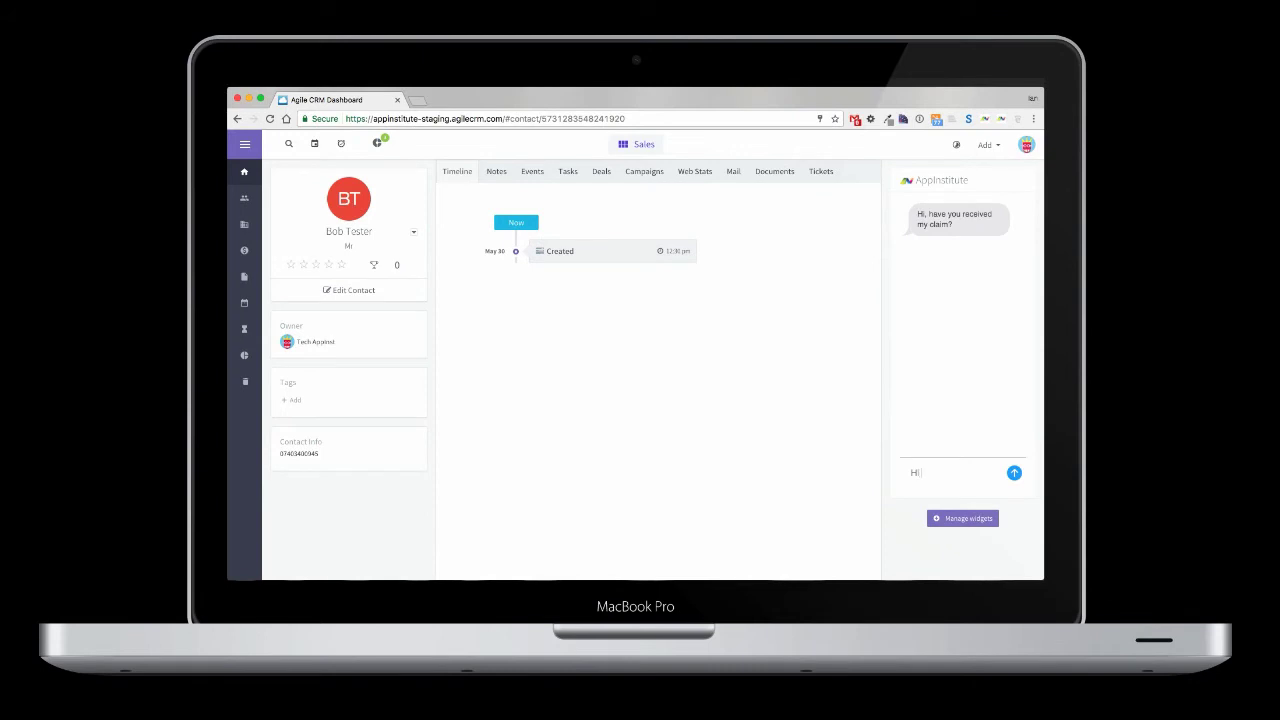
Step: Reply to Bob in the contact's chat widget that yes, the claim was received this morning
{"action": "type", "text": "Bob, yes we received"}
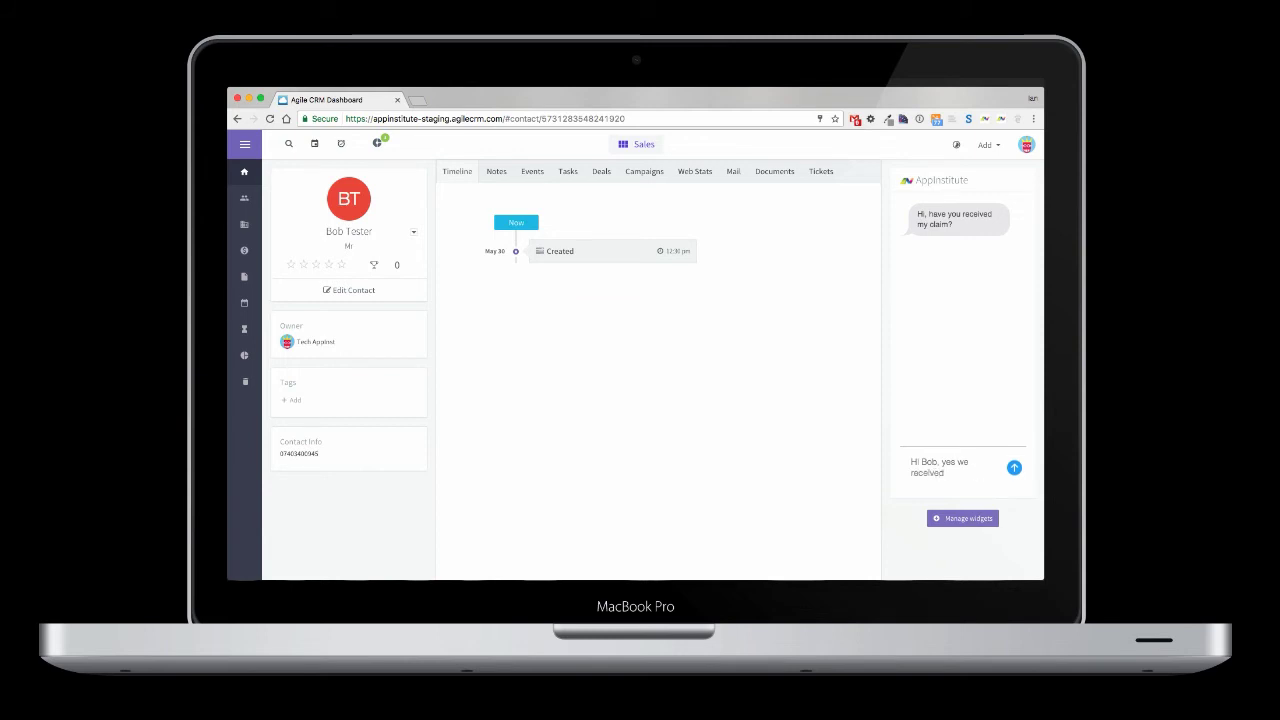
{"action": "type", "text": "the claim this morning"}
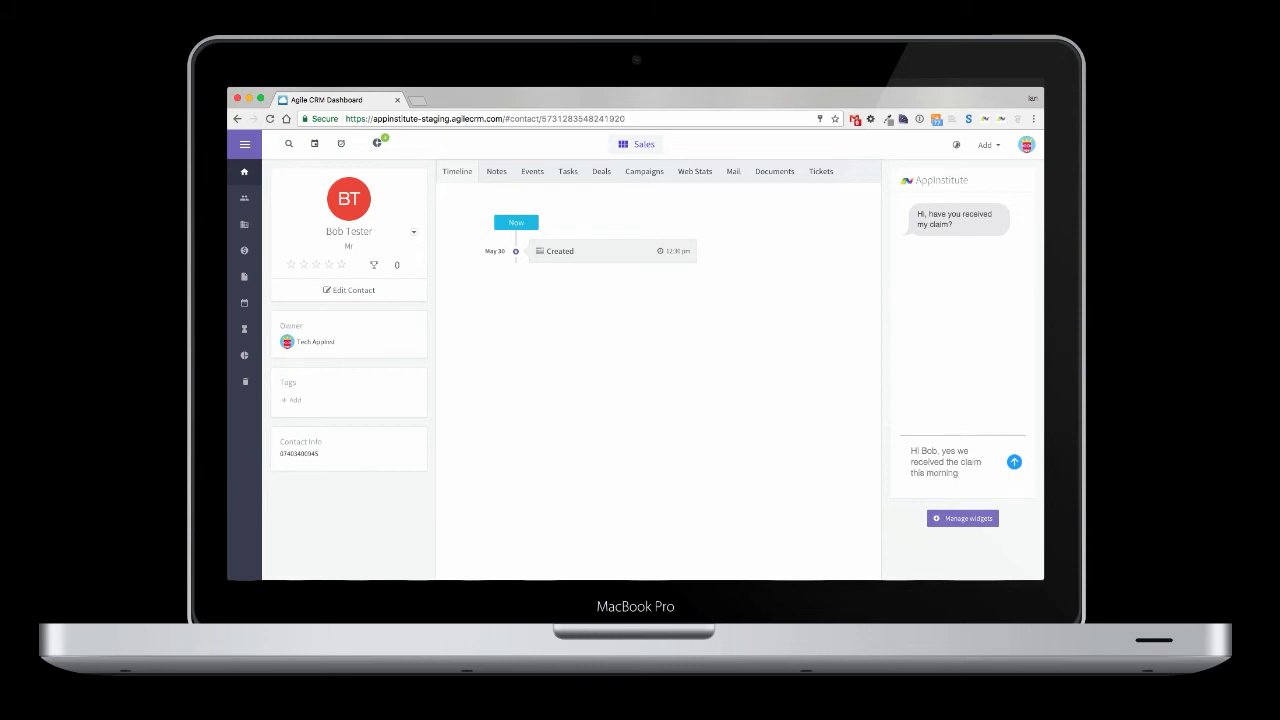
{"action": "left_click", "coordinate": [1014, 460]}
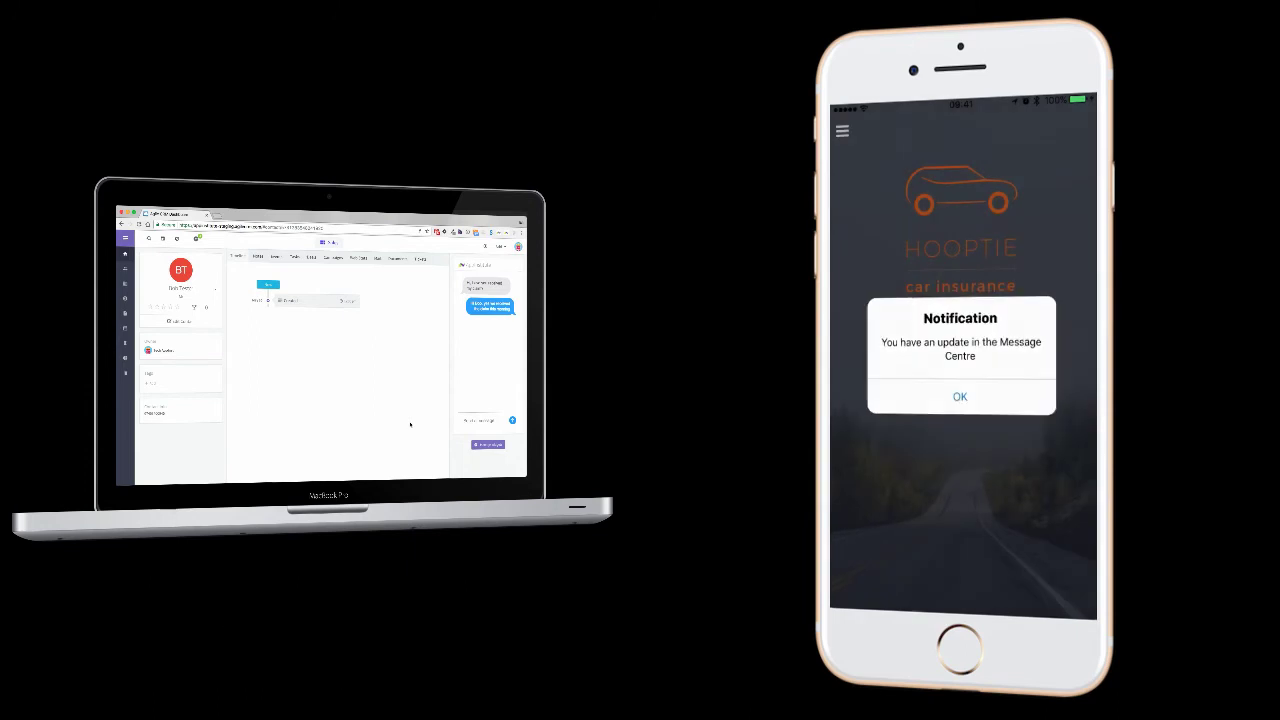
Step: Dismiss the Message Centre update alert and answer the agent with "Ok great"
{"action": "left_click", "coordinate": [960, 396]}
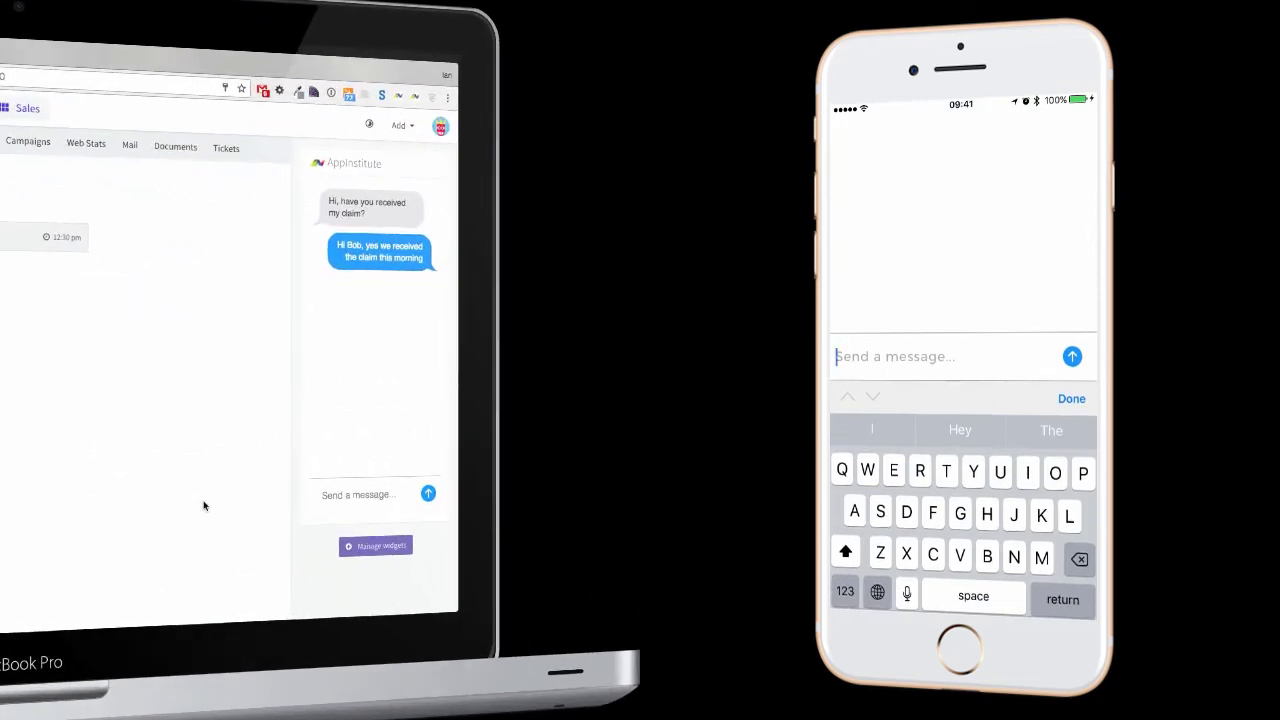
{"action": "type", "text": "Ok great"}
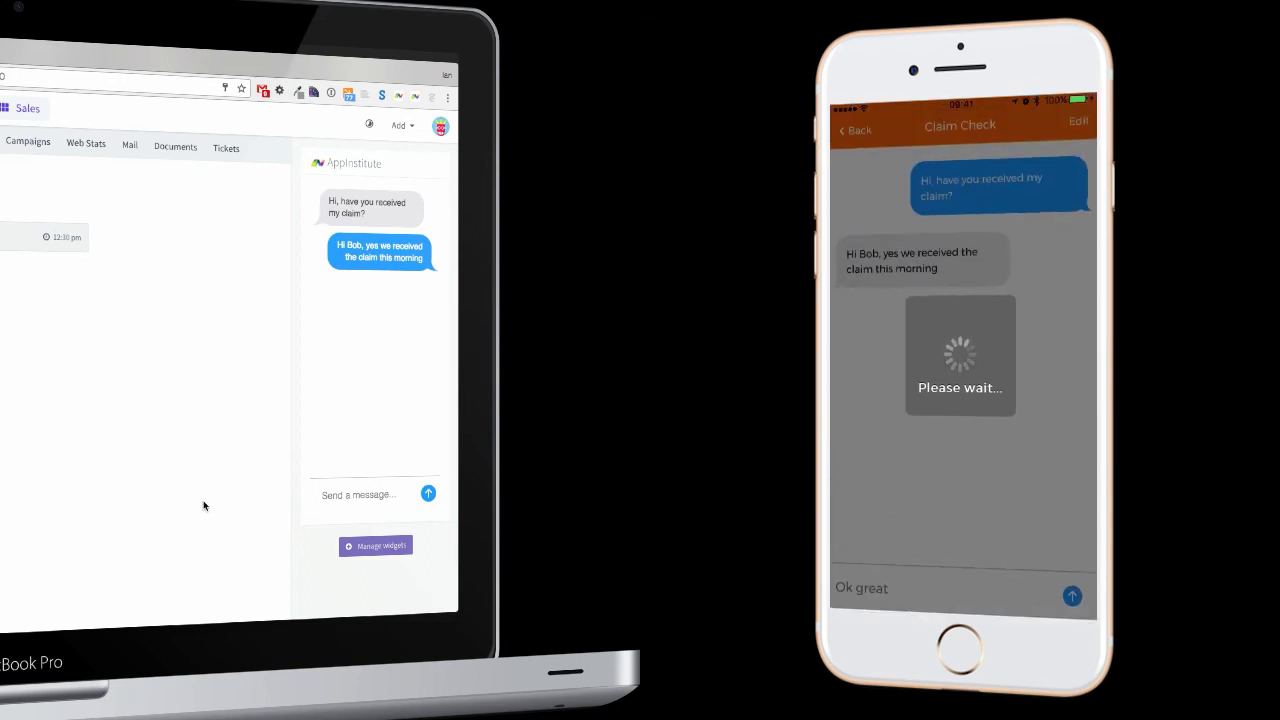
{"action": "left_click", "coordinate": [1072, 596]}
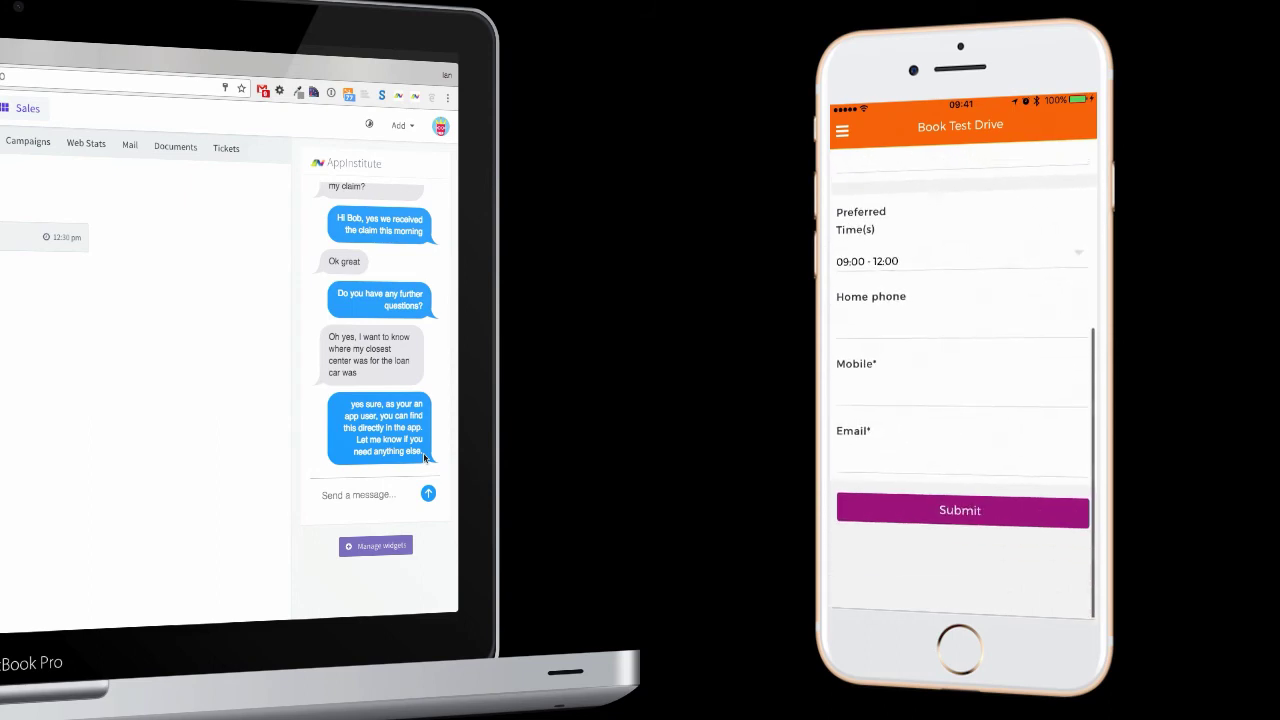
Step: Return to the Hooptie home screen and reopen the claim chat conversation
{"action": "left_click", "coordinate": [844, 130]}
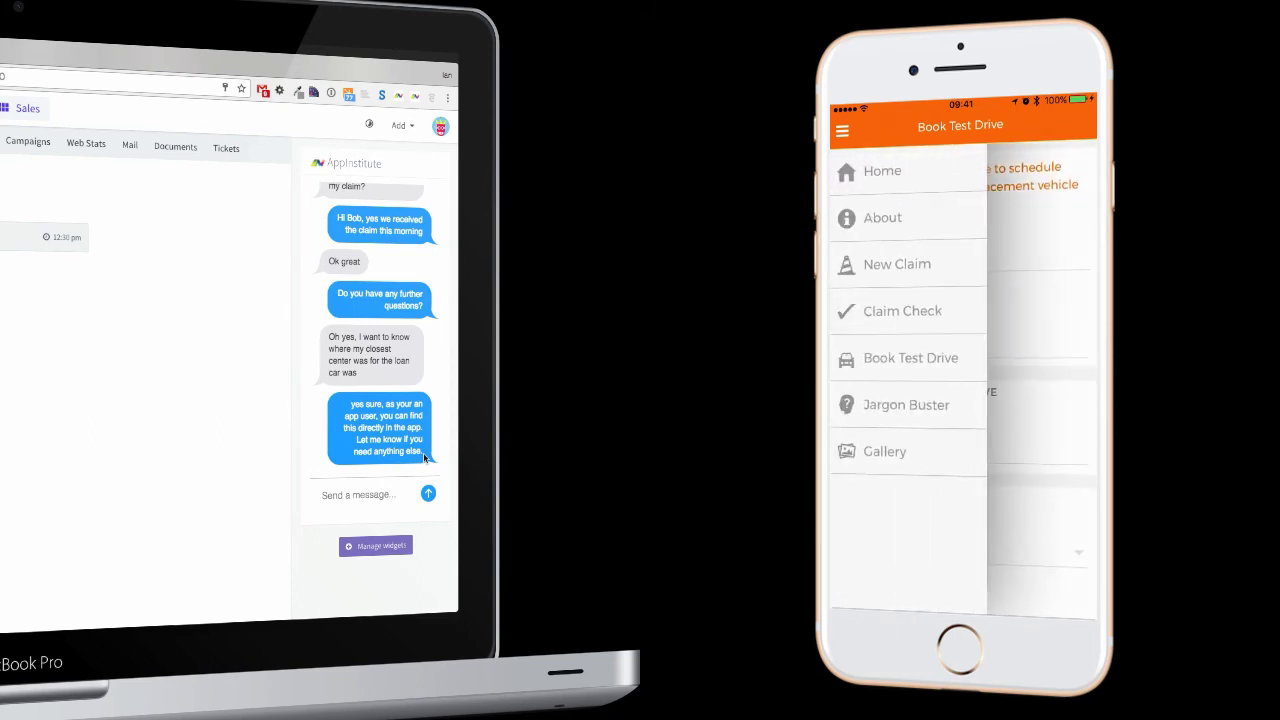
{"action": "left_click", "coordinate": [882, 216]}
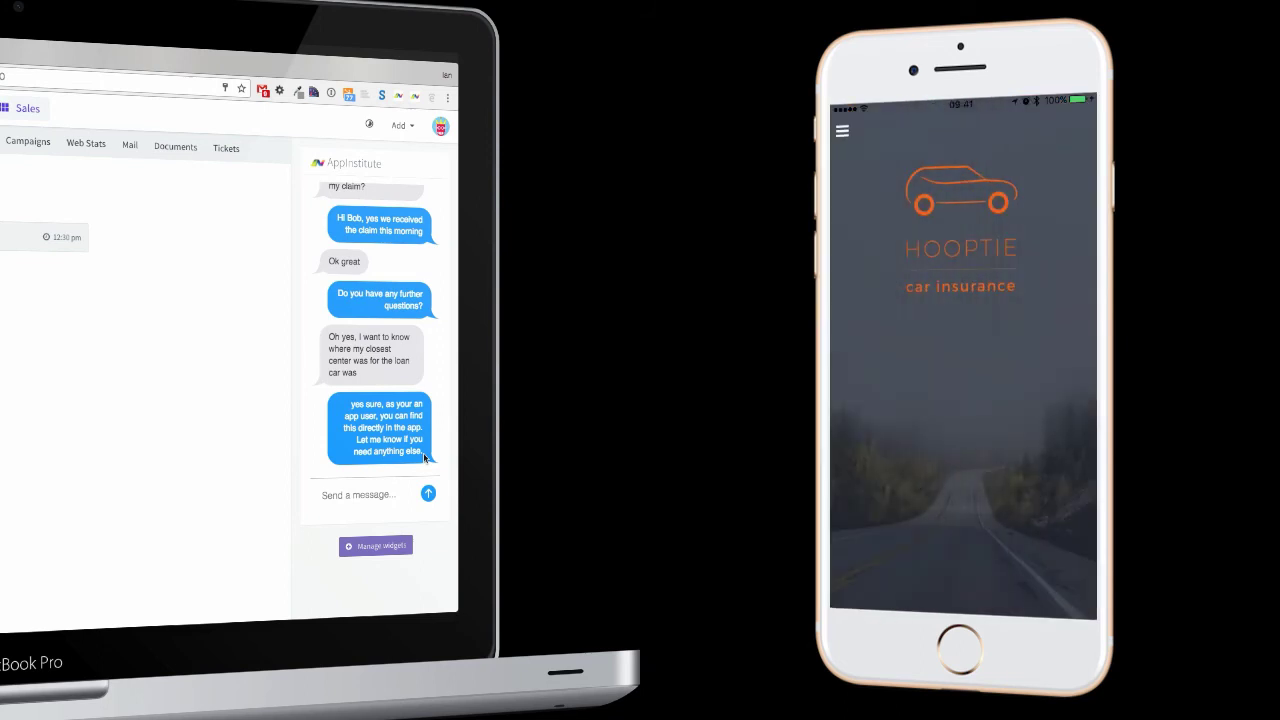
{"action": "left_click", "coordinate": [844, 132]}
{"action": "type", "text": "Ok great got it"}
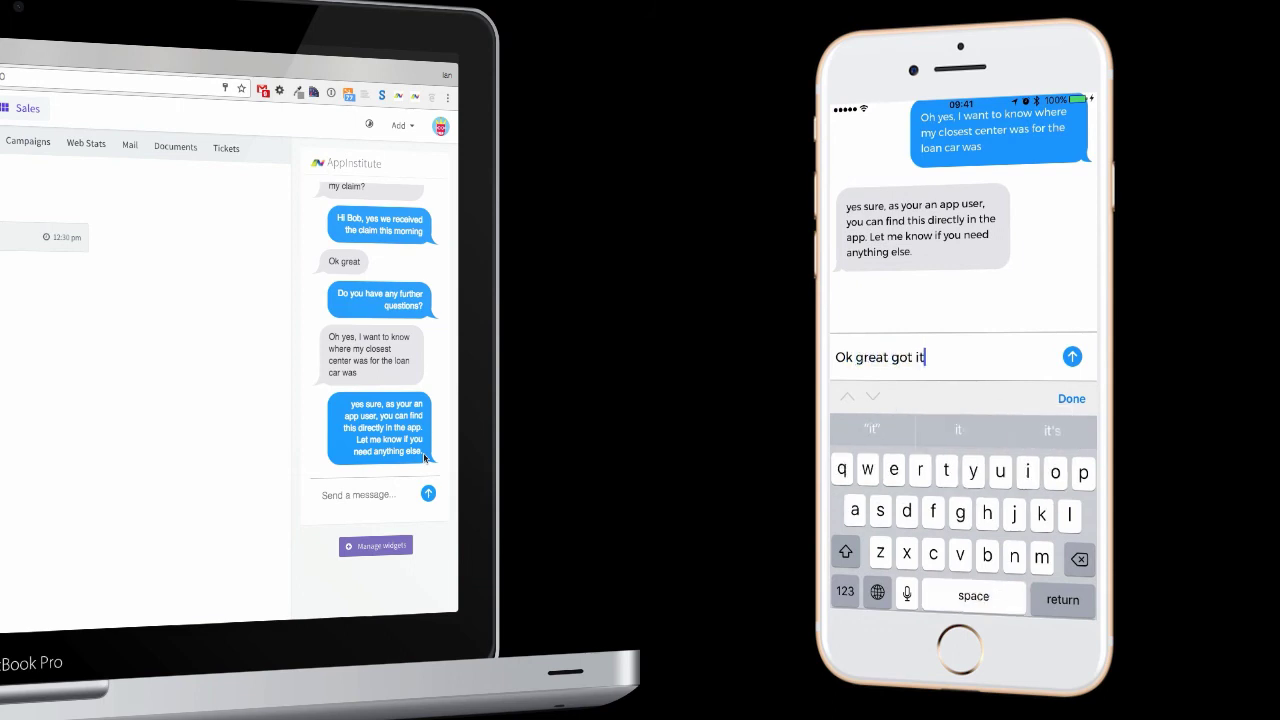
Step: Send "Ok great got it! Thx, great service" using the "service" word suggestion
{"action": "type", "text": "! Thx, great ser"}
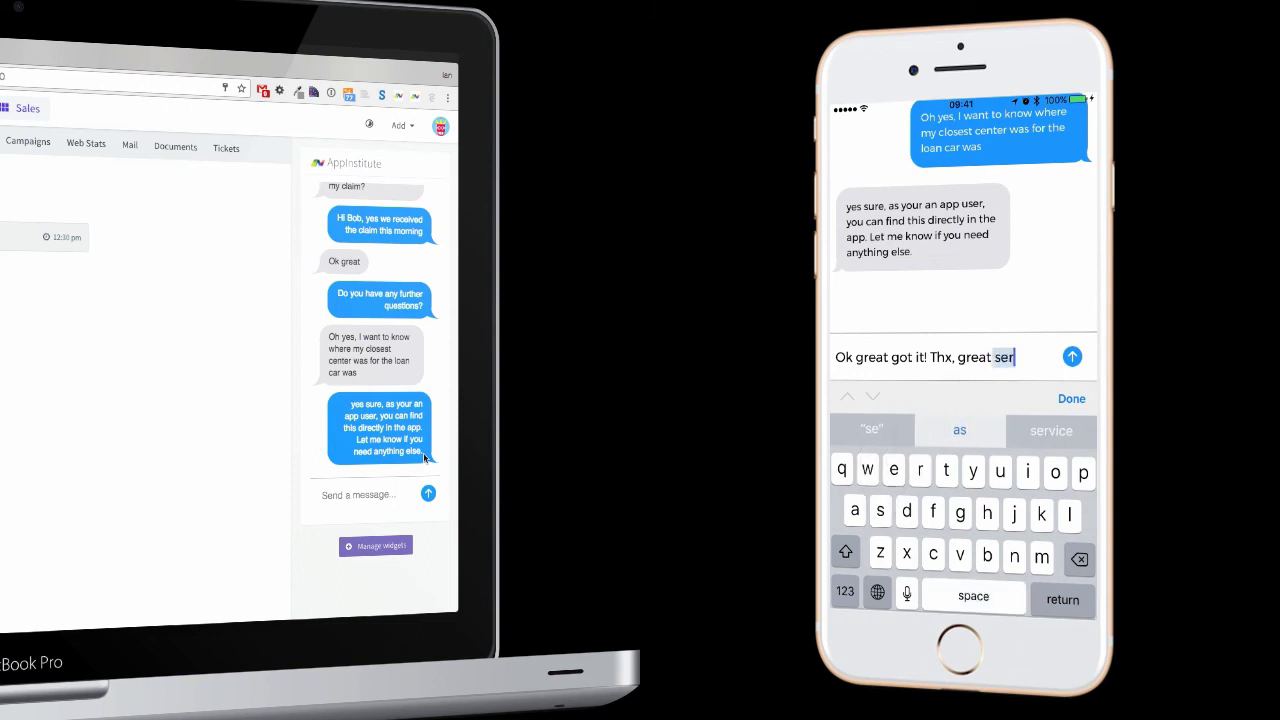
{"action": "left_click", "coordinate": [1052, 432]}
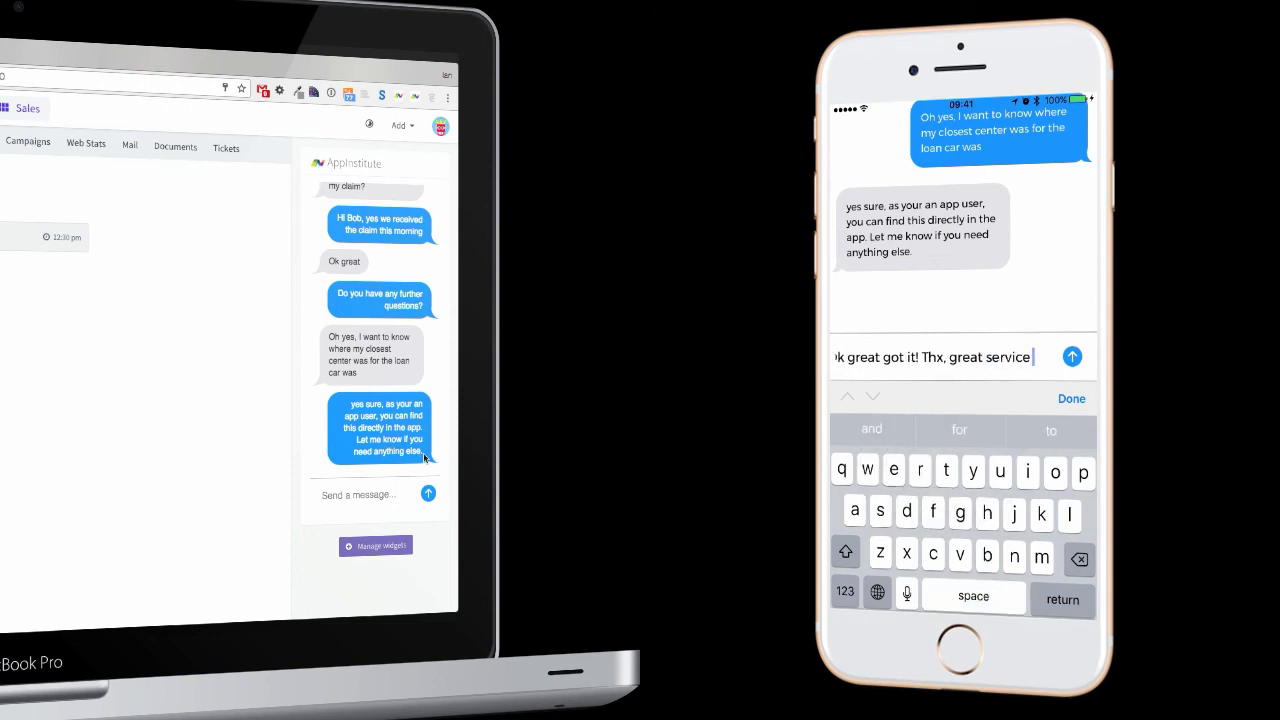
{"action": "left_click", "coordinate": [1072, 356]}
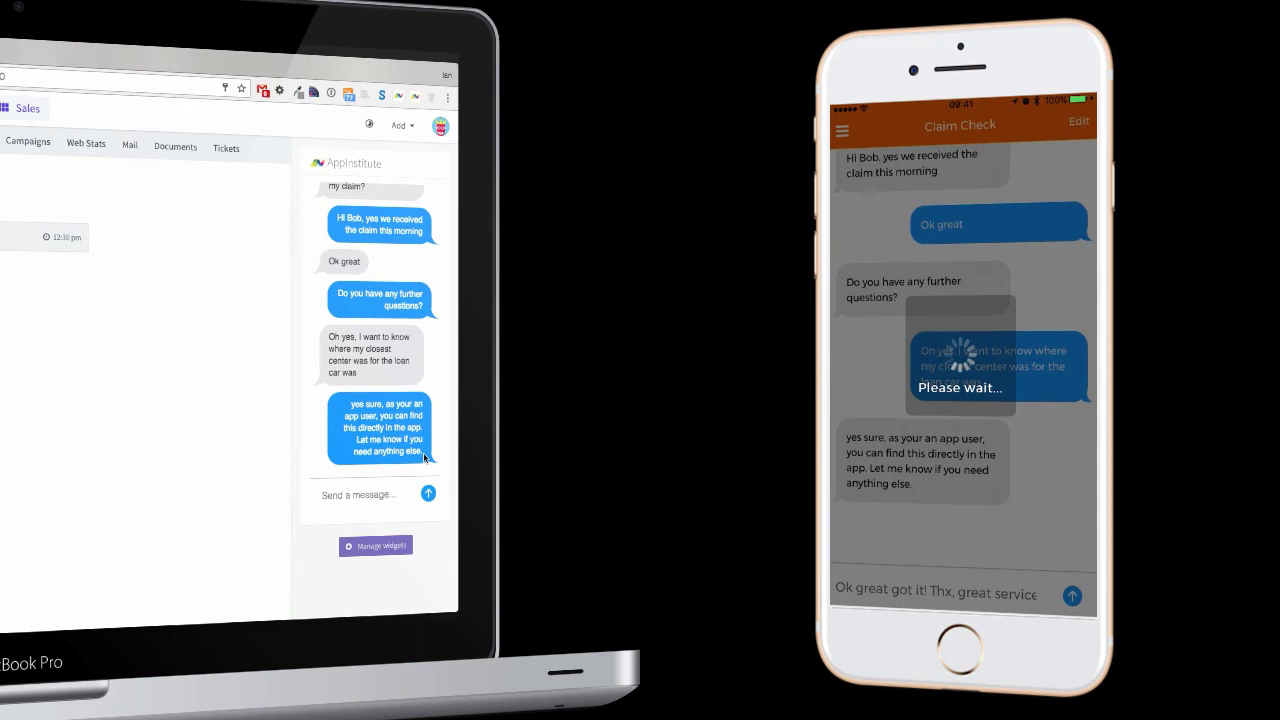